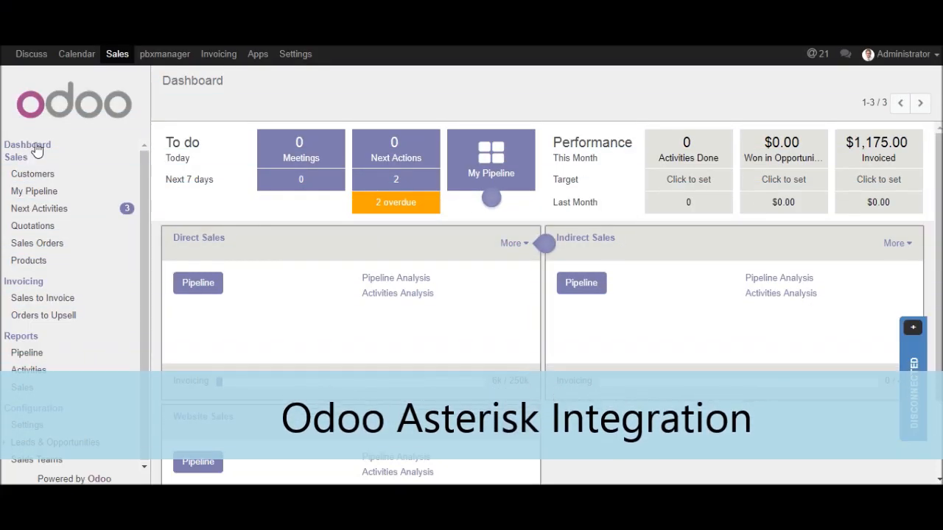
- Open the Agrolait record from the Sales customers list
left_click(32, 174)
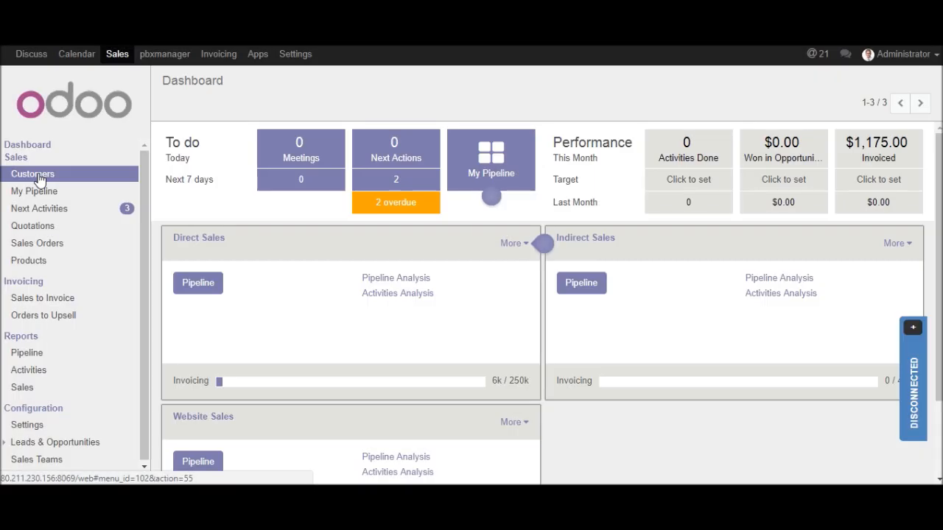
left_click(33, 173)
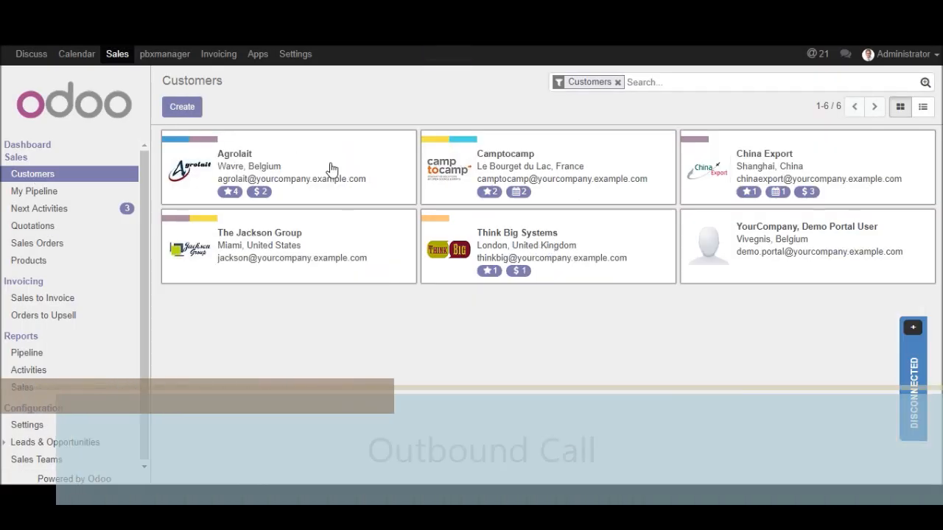
left_click(288, 167)
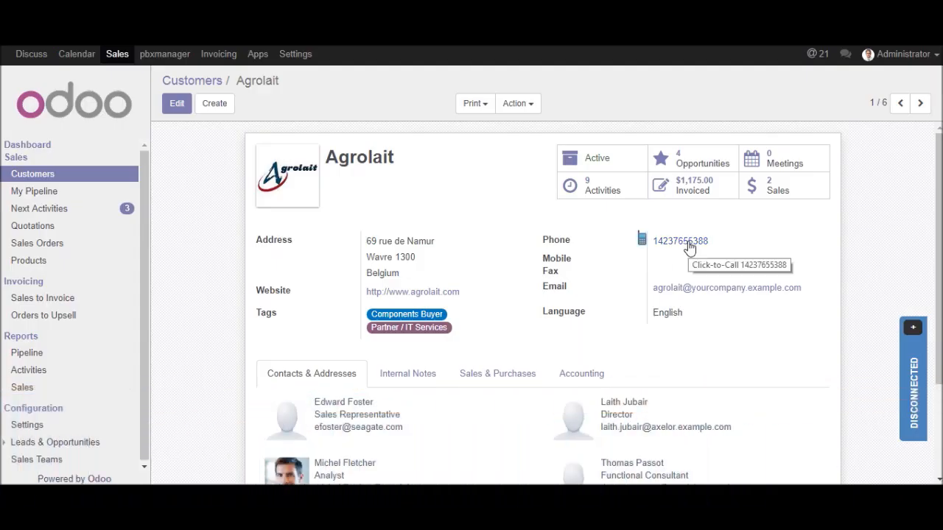
mouse_move(690, 247)
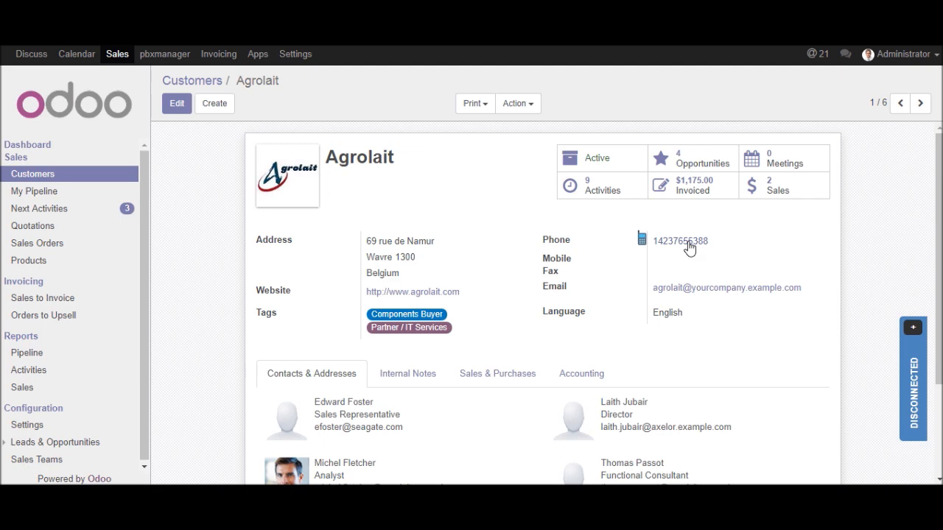
- Call Agrolait's number and answer in X-Lite to connect with Michel Fletcher
left_click(679, 241)
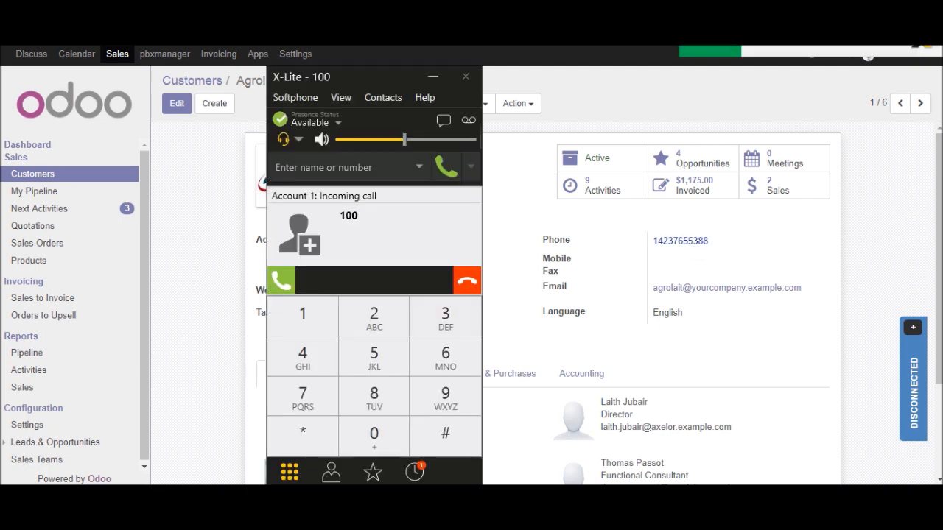
left_click(280, 280)
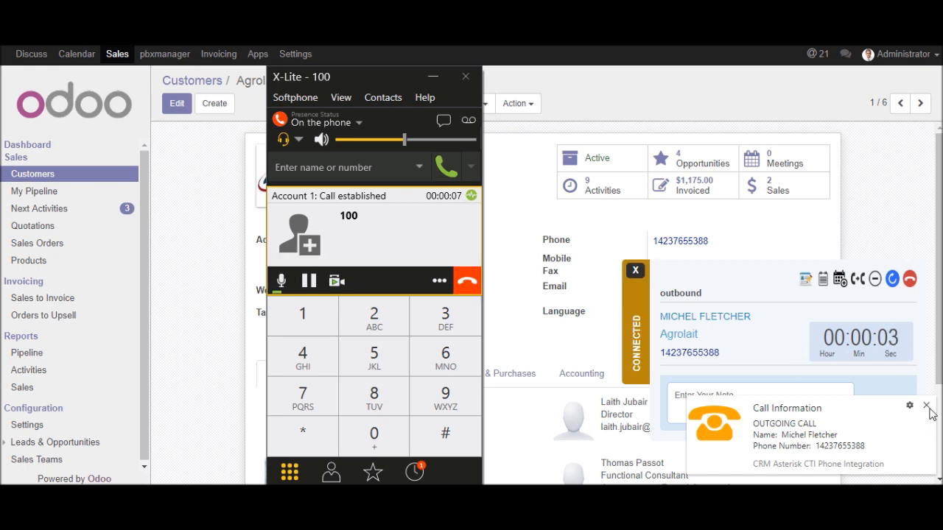
left_click(927, 406)
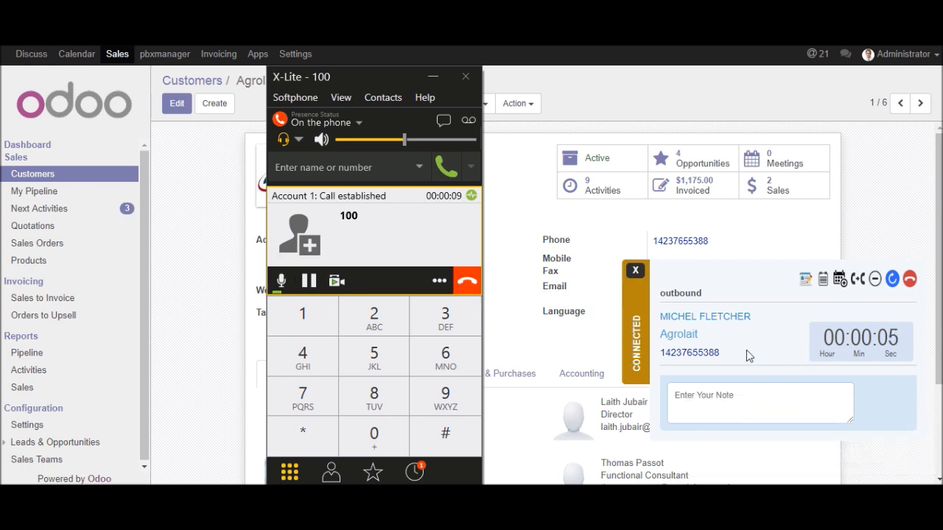
- Open Michel Fletcher's contact and the Agrolait company record from the live call panel
left_click(465, 76)
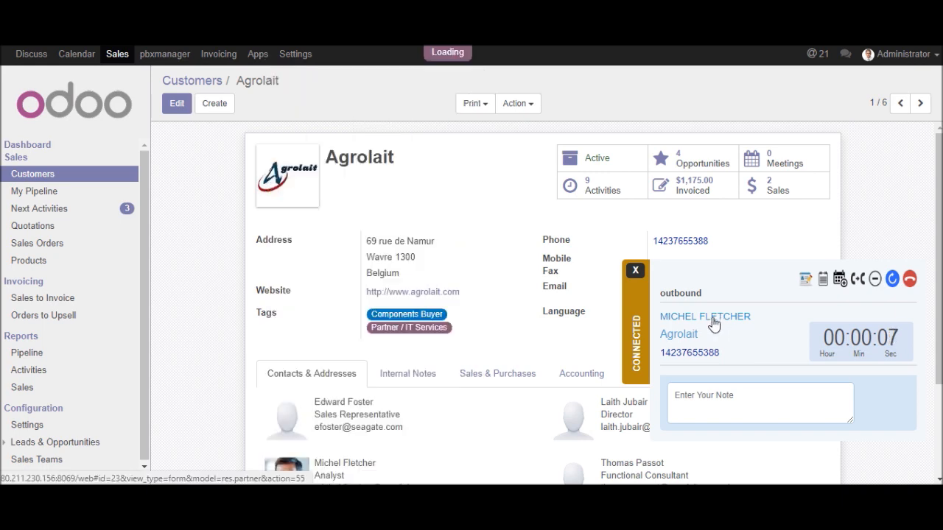
left_click(704, 316)
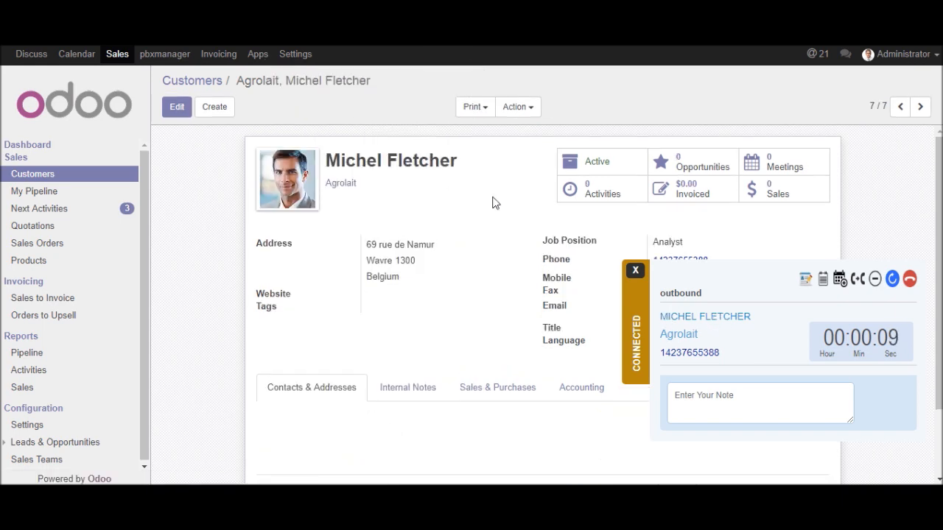
mouse_move(678, 338)
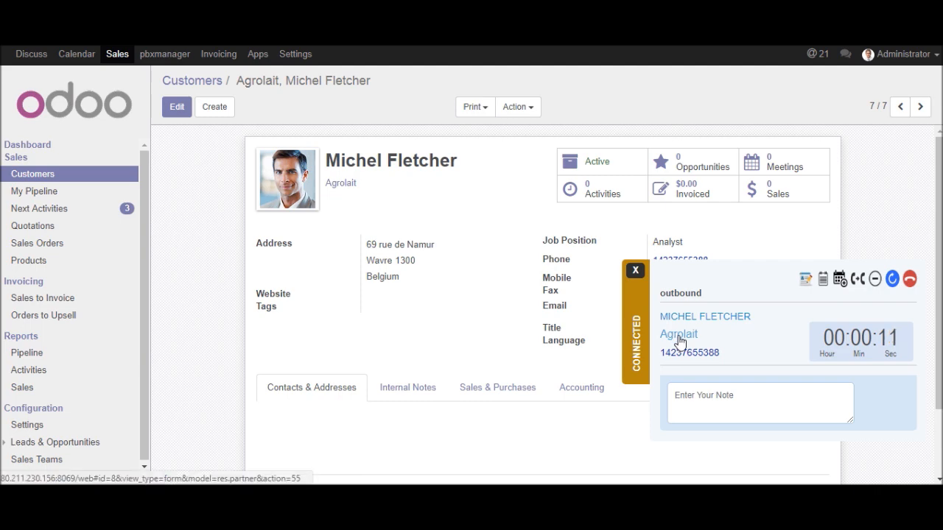
left_click(678, 333)
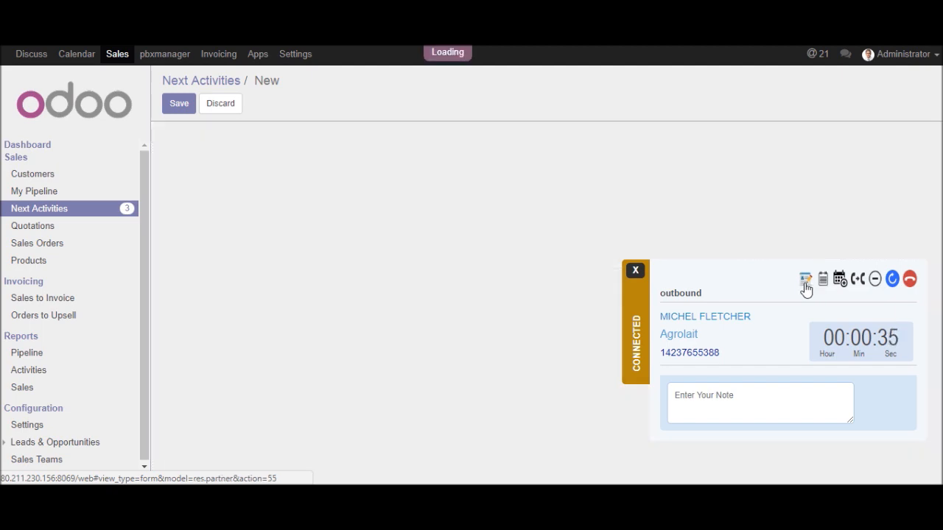
- Show the Meetings week view for 07/23/2017 with the call still running
left_click(32, 174)
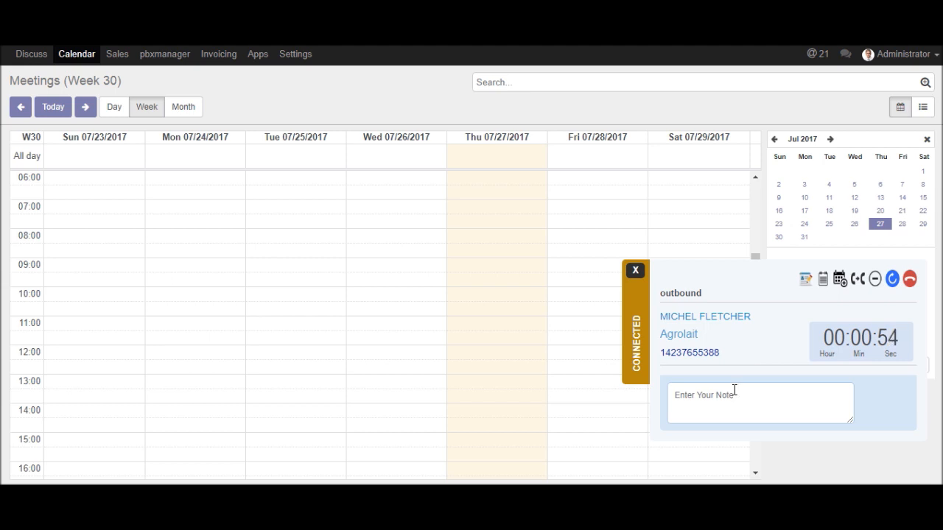
type("te")
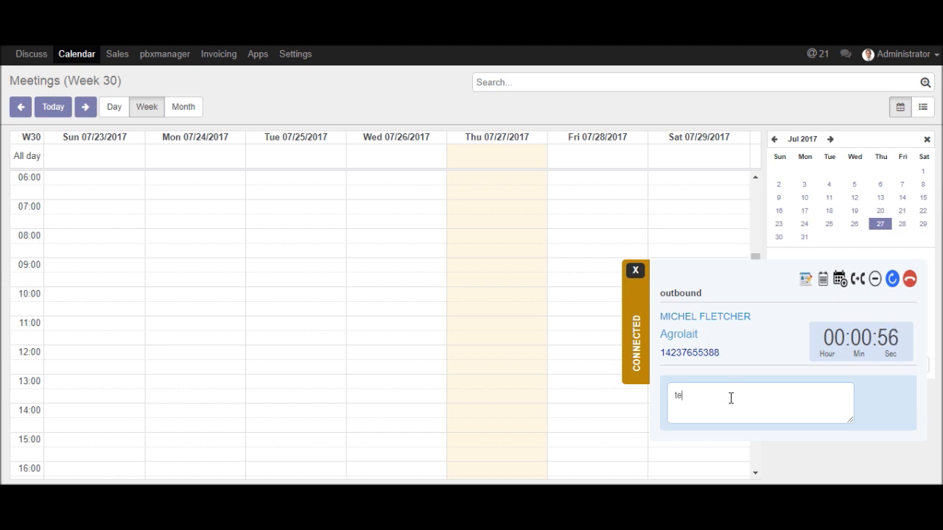
type("st")
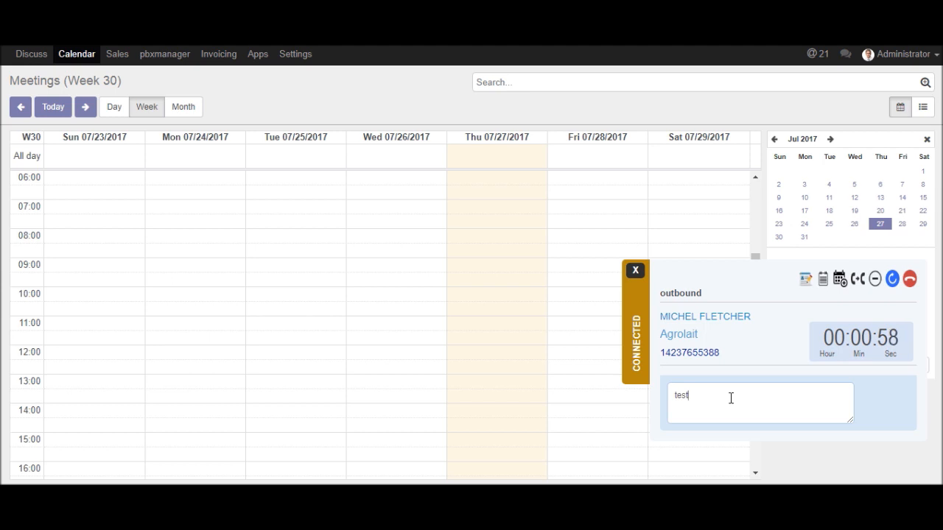
type("ing out")
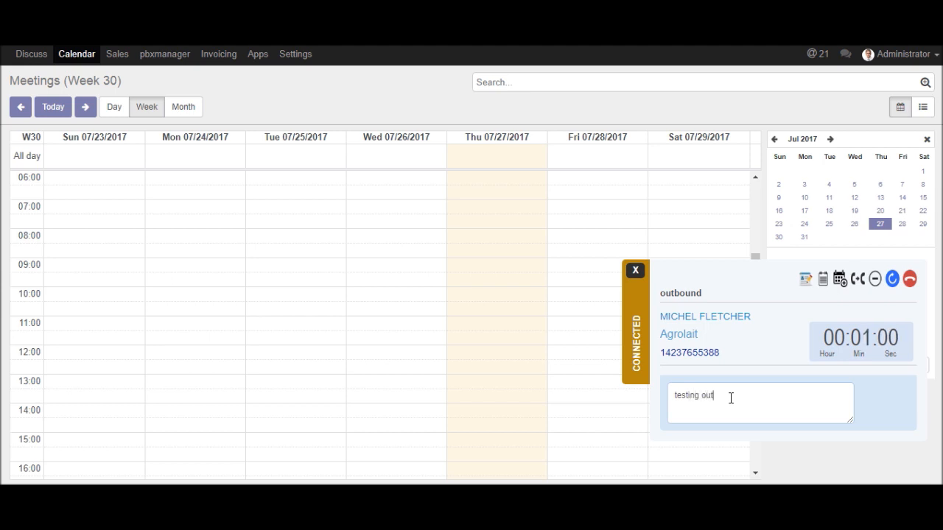
type("bounds")
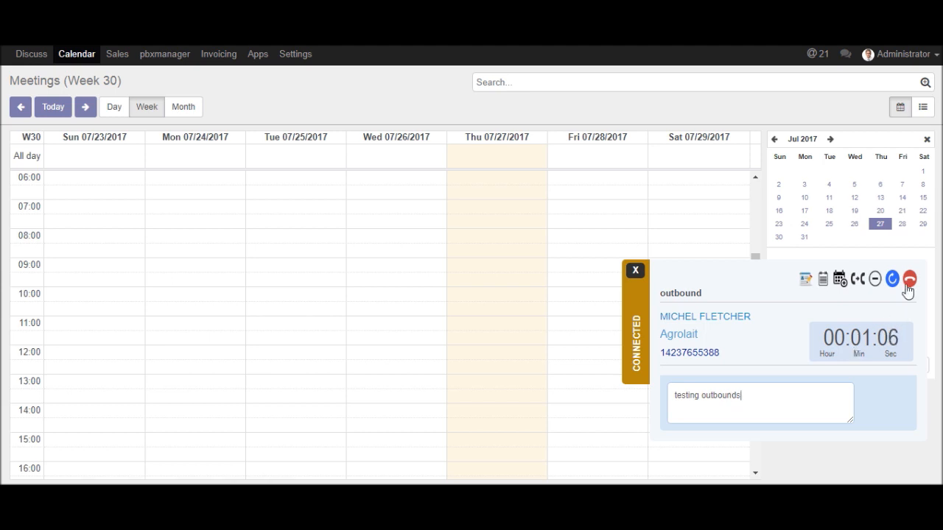
left_click(910, 279)
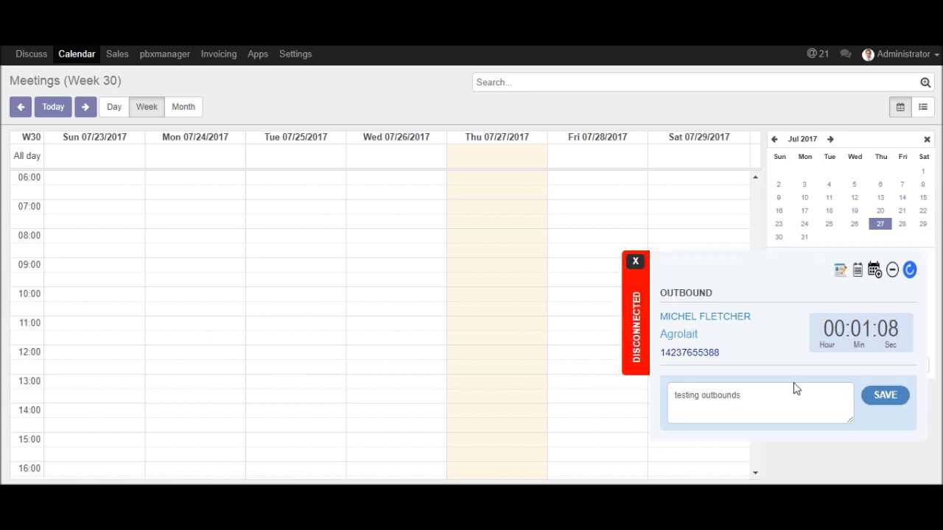
left_click(883, 394)
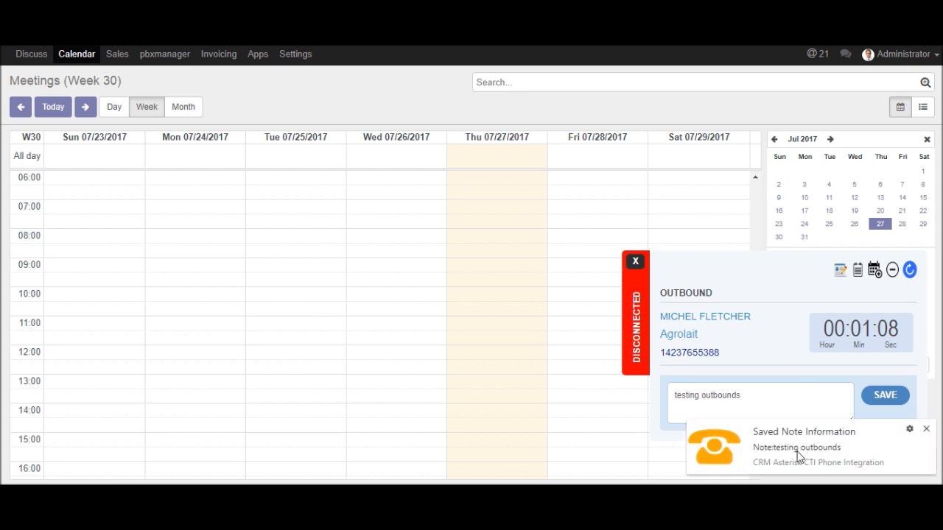
mouse_move(209, 86)
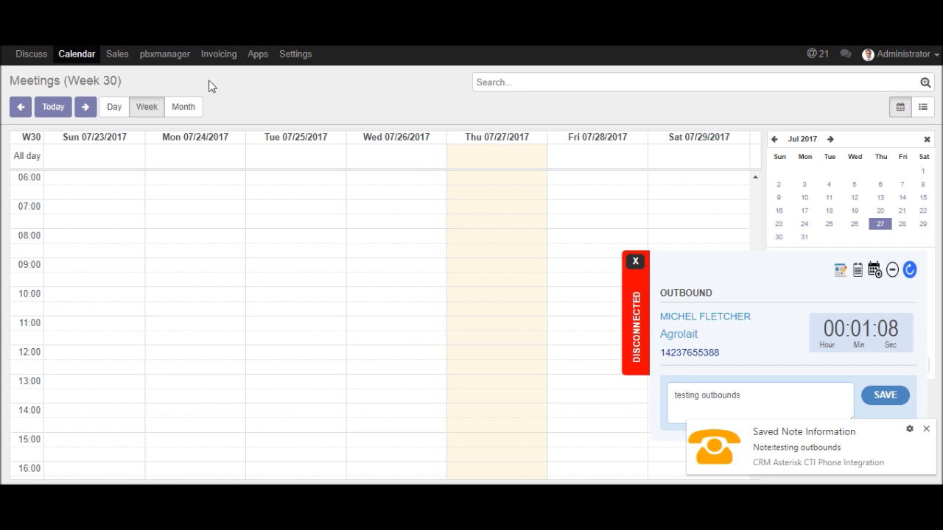
left_click(164, 53)
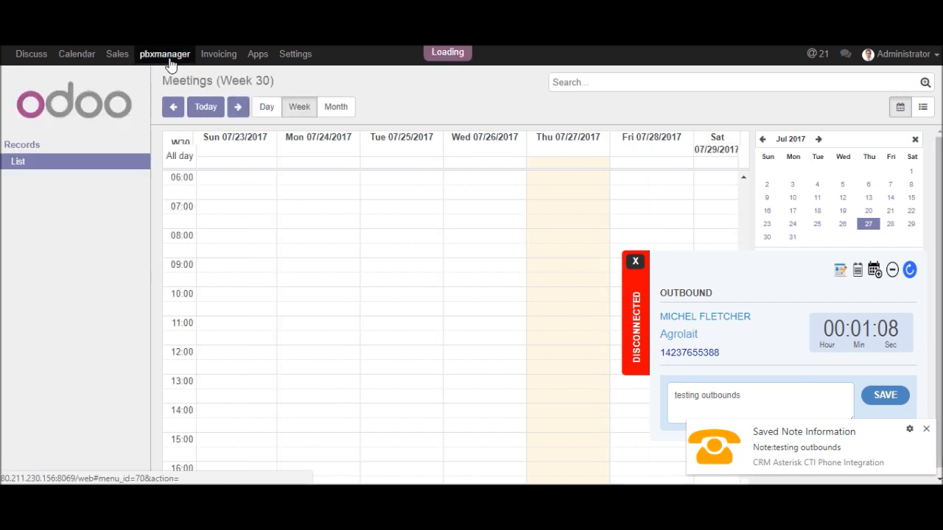
- Open the latest Outgoing Call record from the pbxmanager call list
left_click(164, 54)
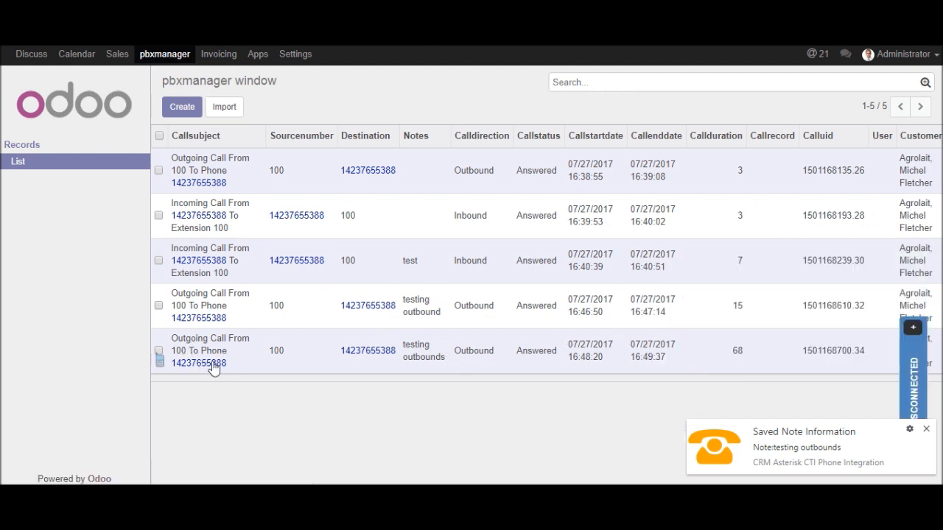
mouse_move(405, 343)
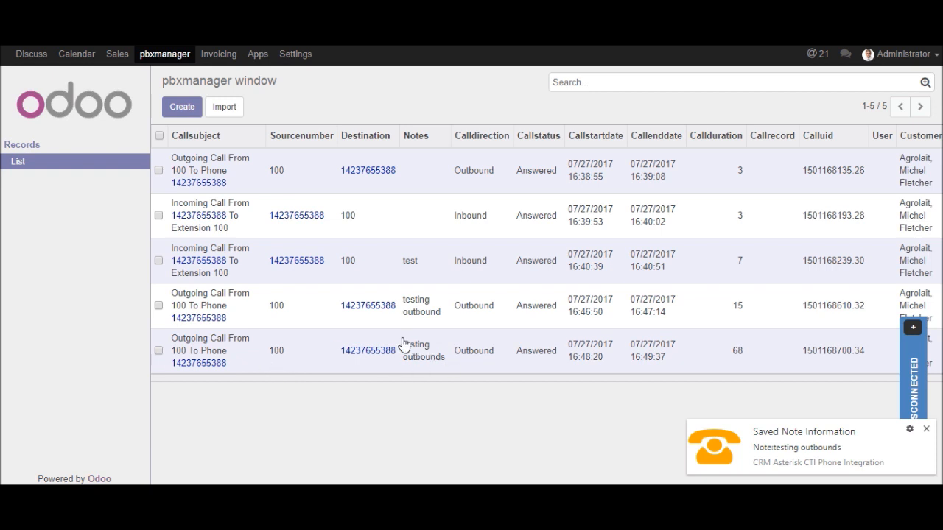
double_click(422, 351)
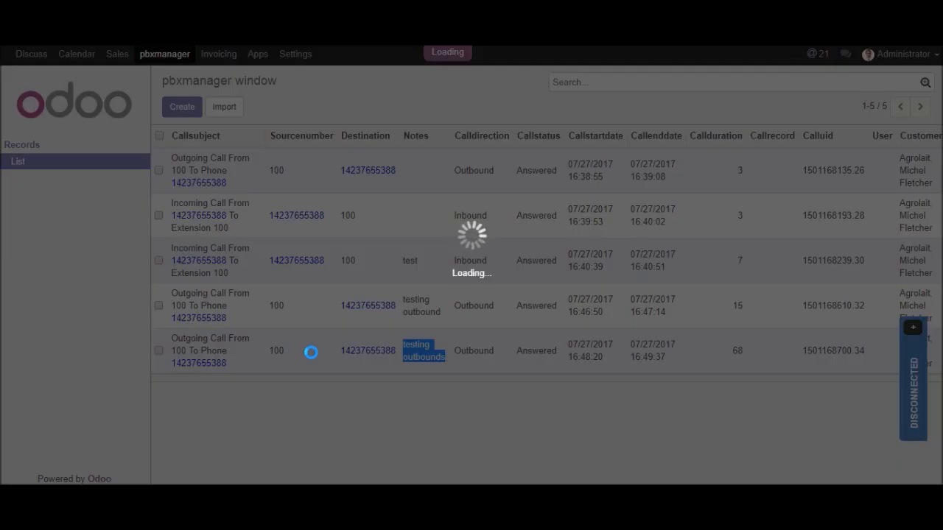
left_click(210, 350)
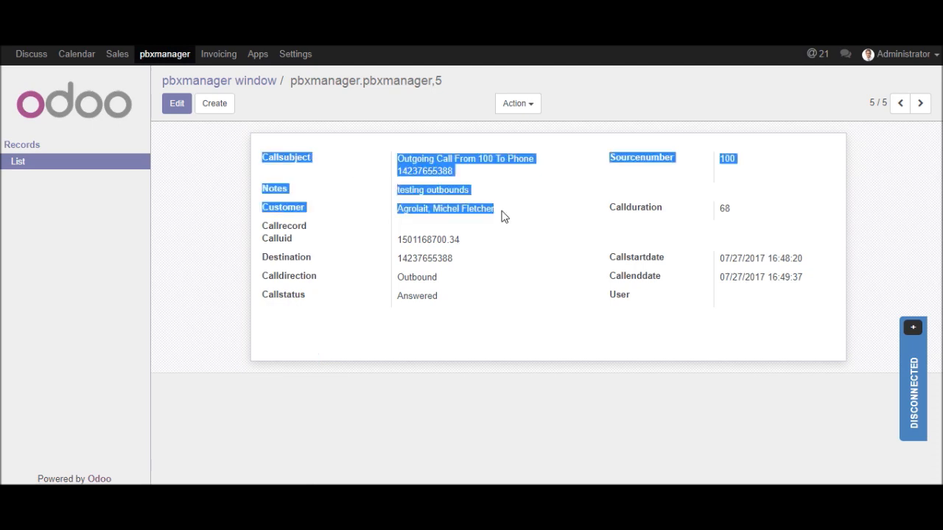
left_click(544, 336)
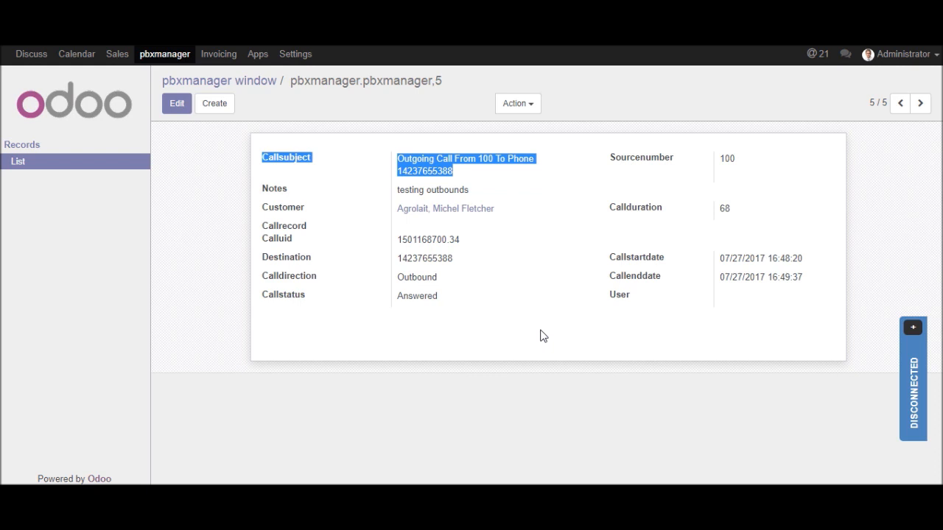
mouse_move(419, 299)
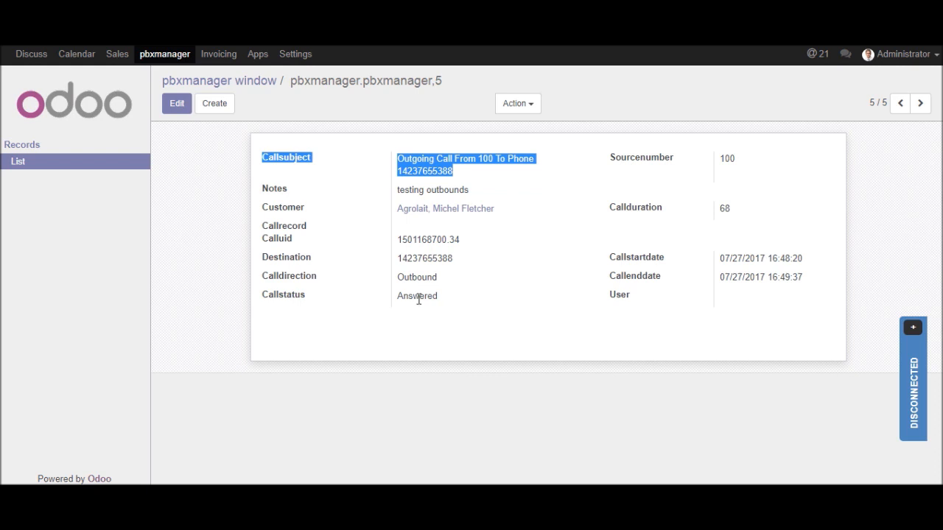
mouse_move(348, 321)
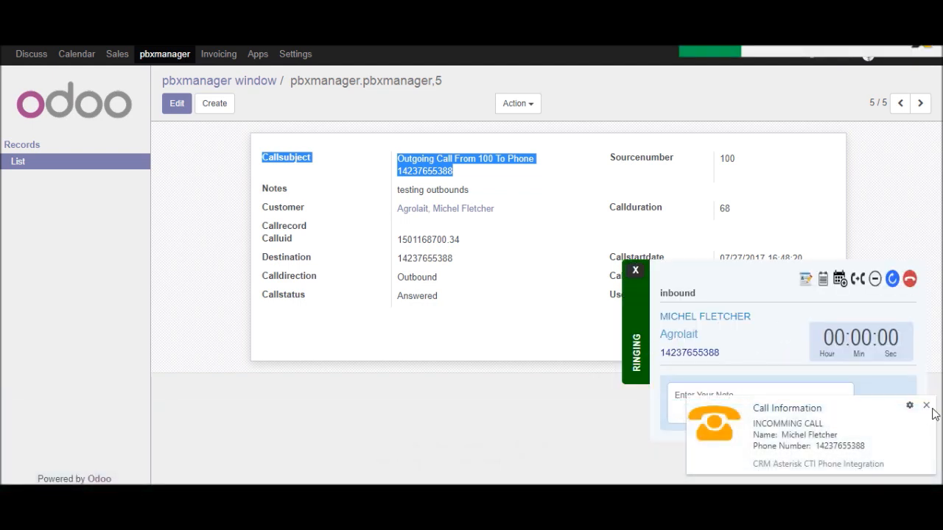
- Answer Michel Fletcher's incoming call in X-Lite with his Agrolait record open
left_click(926, 405)
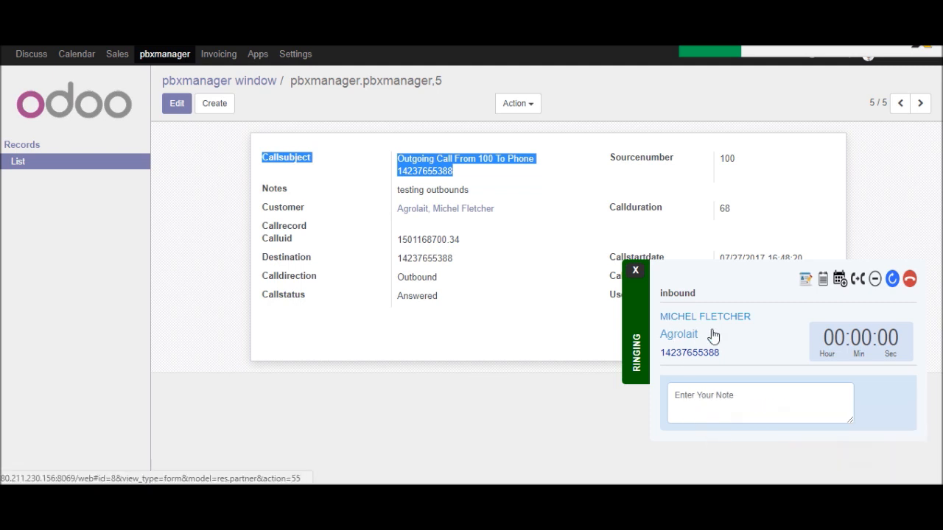
mouse_move(676, 341)
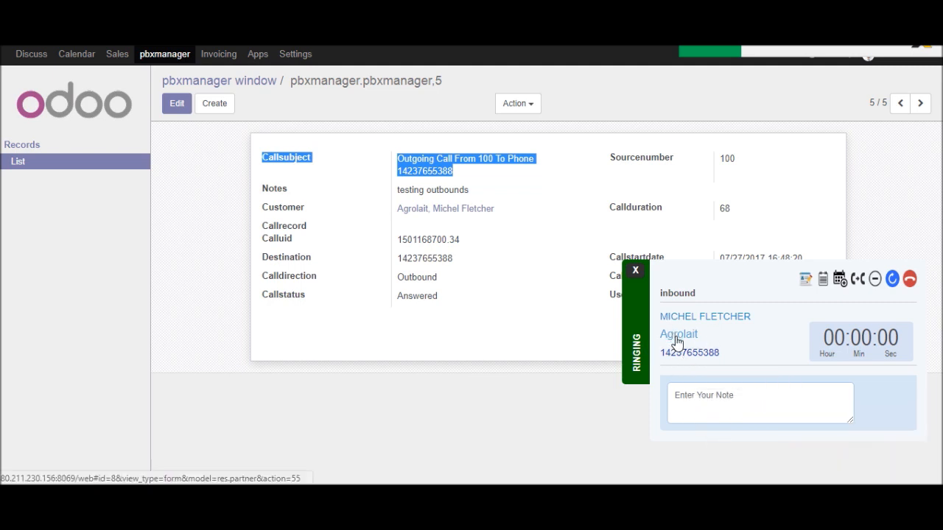
left_click(678, 334)
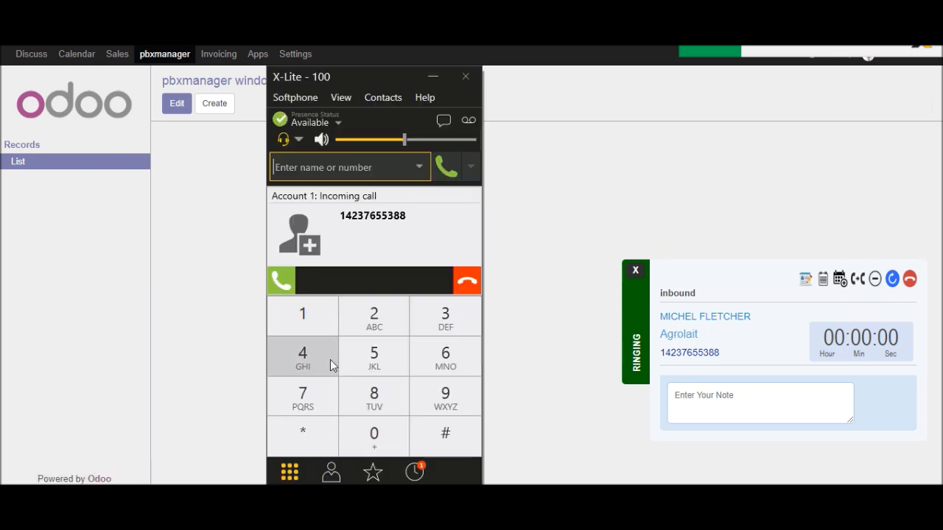
left_click(281, 280)
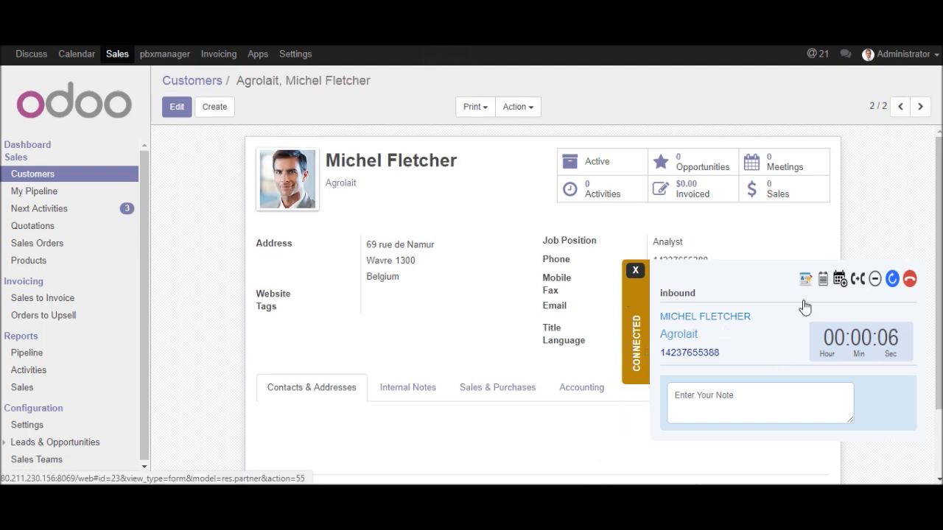
mouse_move(742, 357)
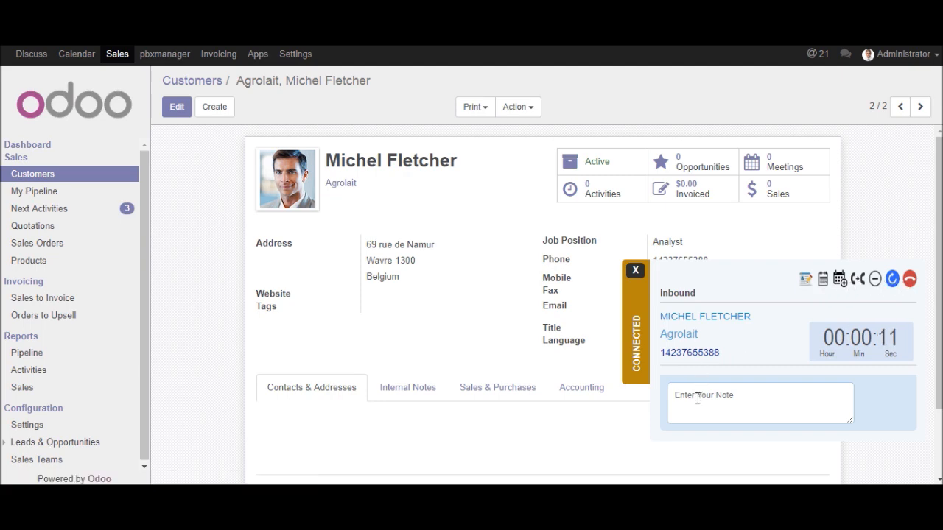
- Enter the note 'testing inbound', end the call, and save the note
type("test")
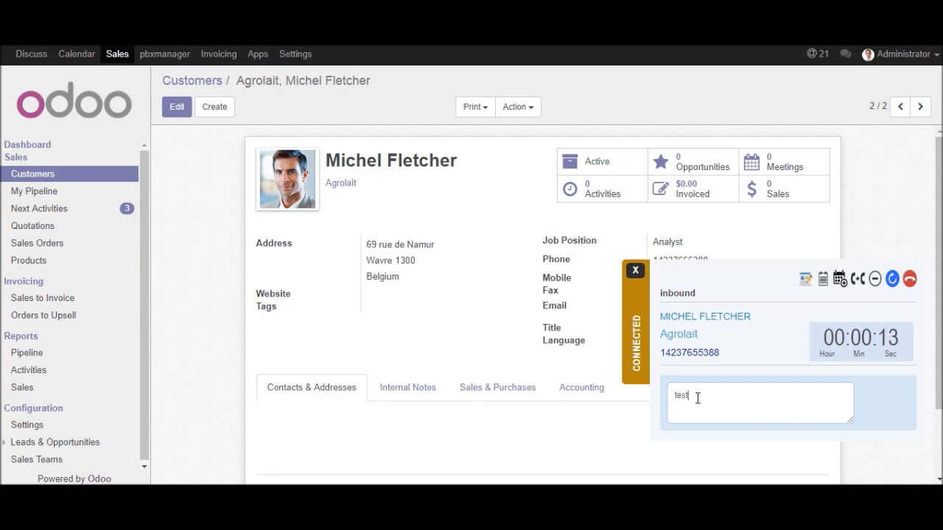
type("ing")
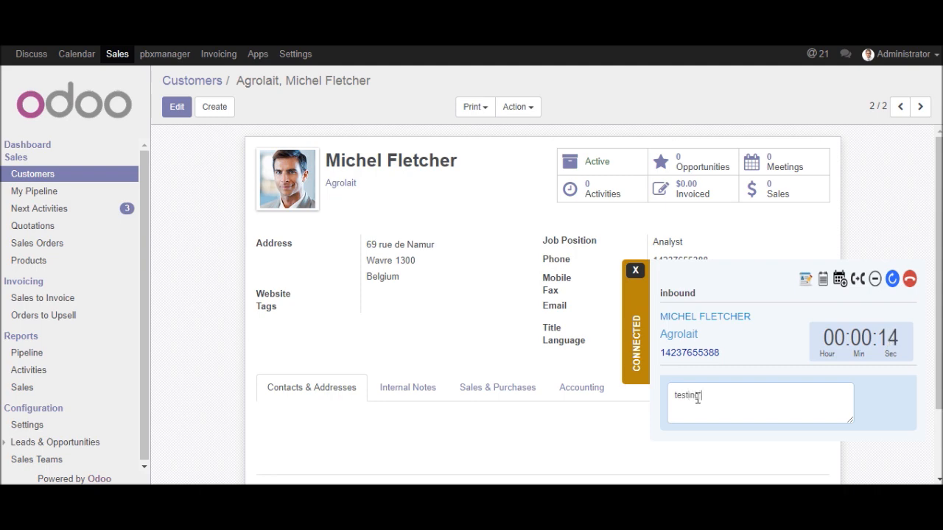
type("inbound")
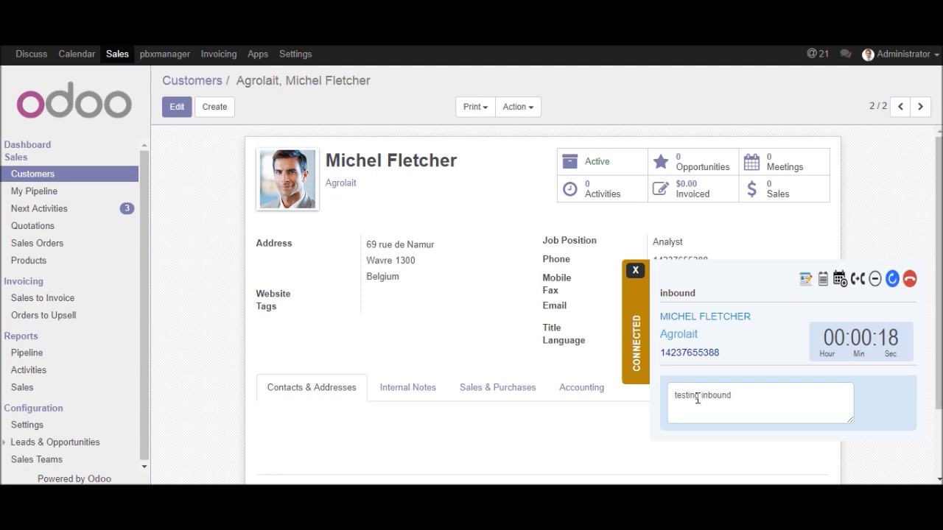
left_click(910, 278)
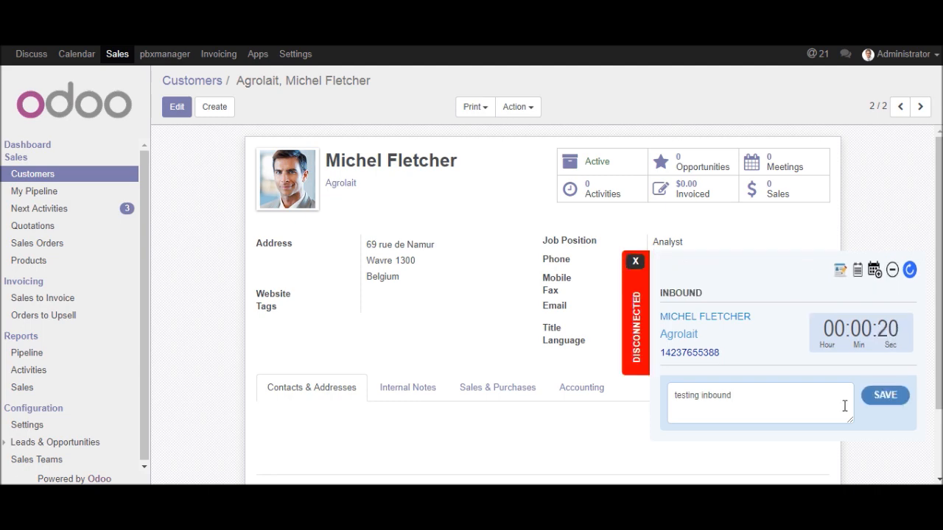
left_click(884, 395)
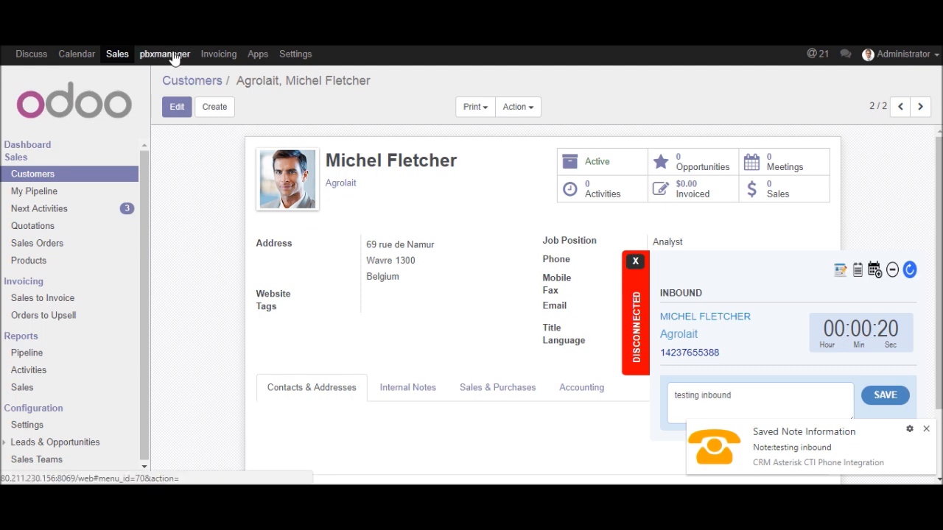
left_click(164, 54)
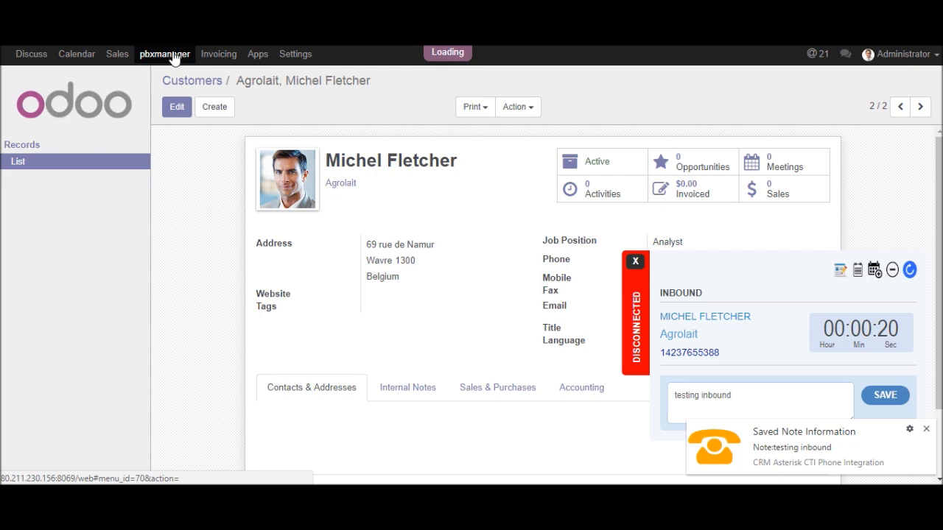
left_click(165, 54)
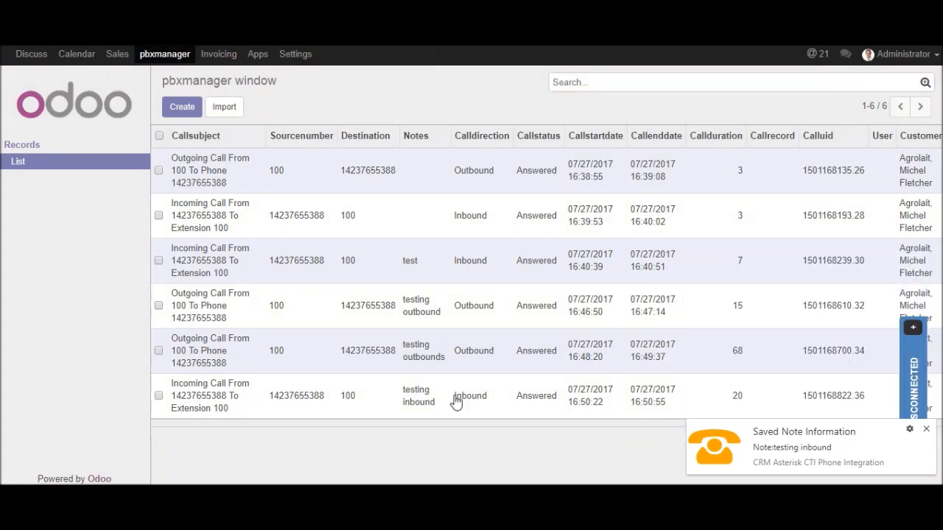
mouse_move(853, 411)
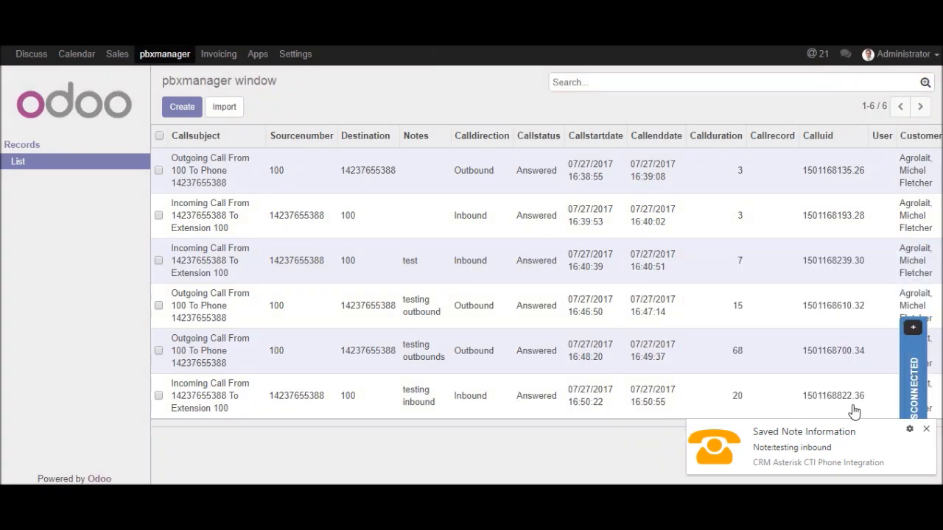
left_click(351, 402)
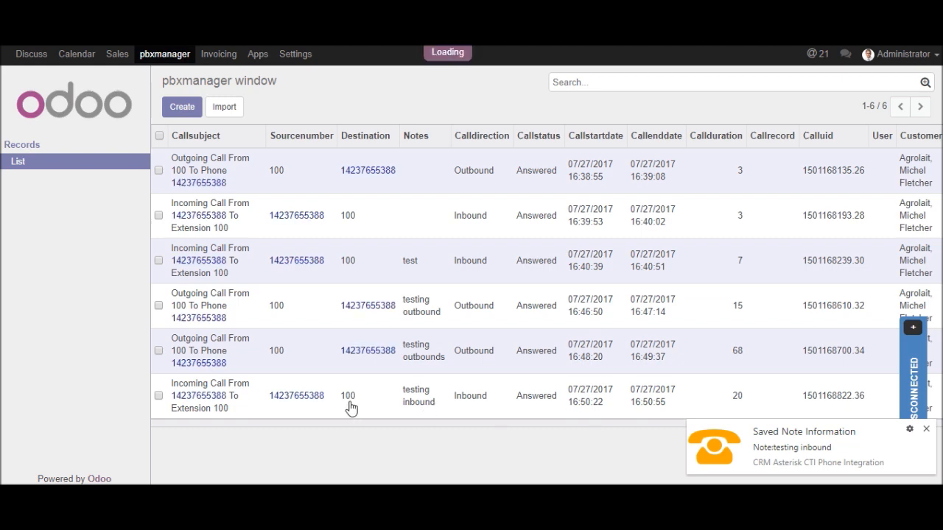